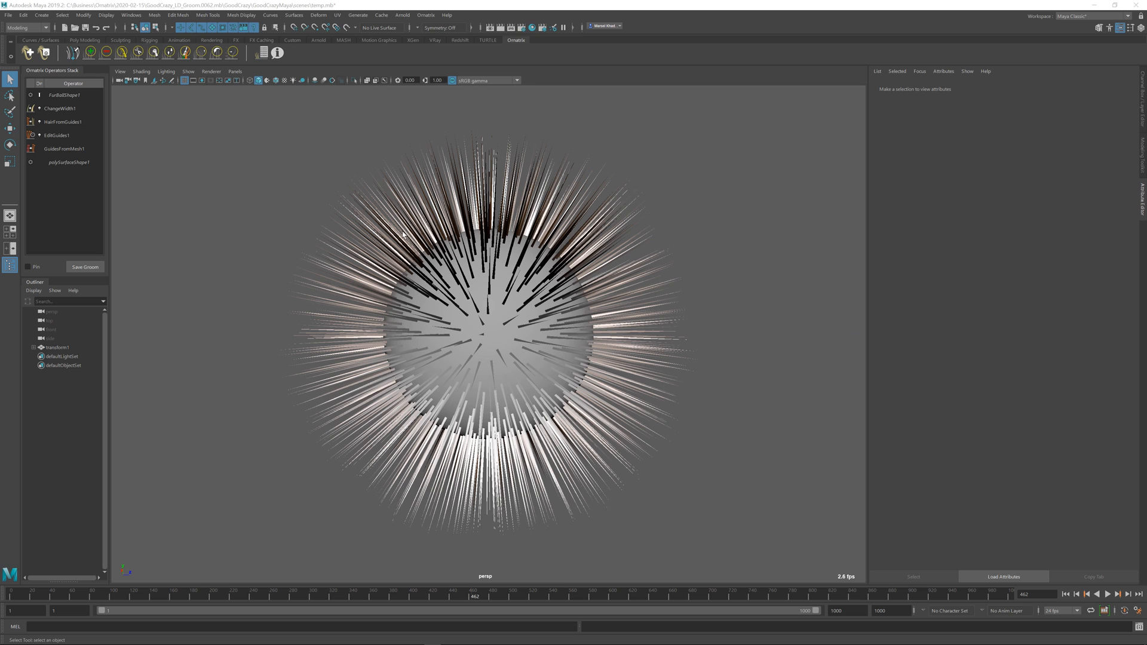
- Add an Ornatrix Noise operator above ChangeWidth1 so the sphere's strands turn wavy
left_click(65, 109)
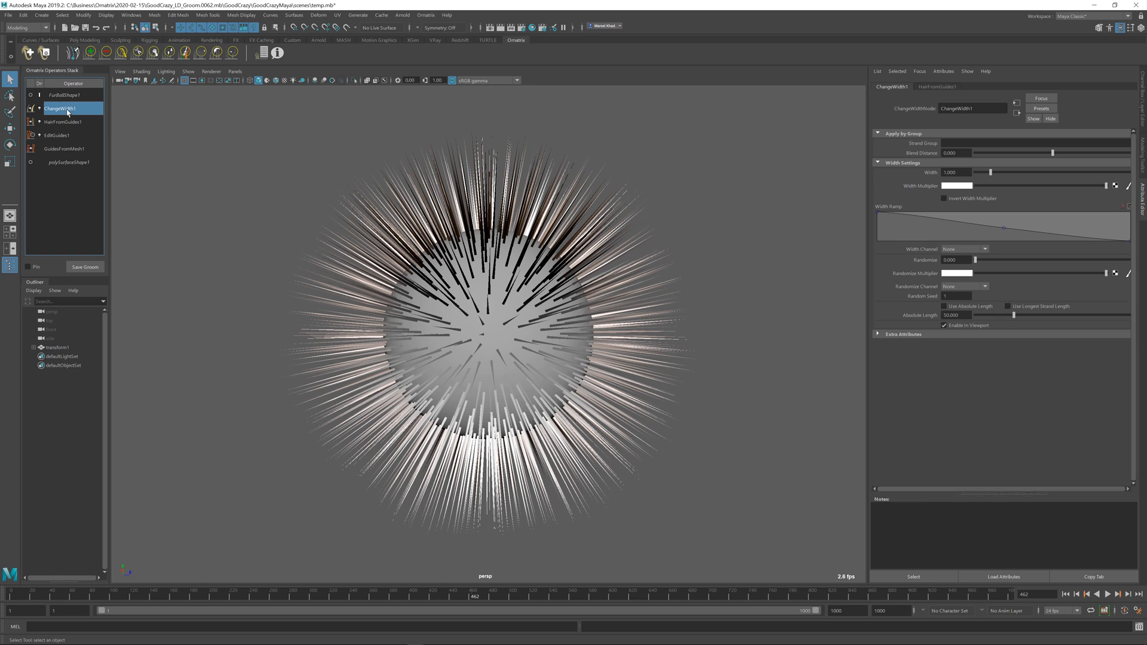
left_click(432, 14)
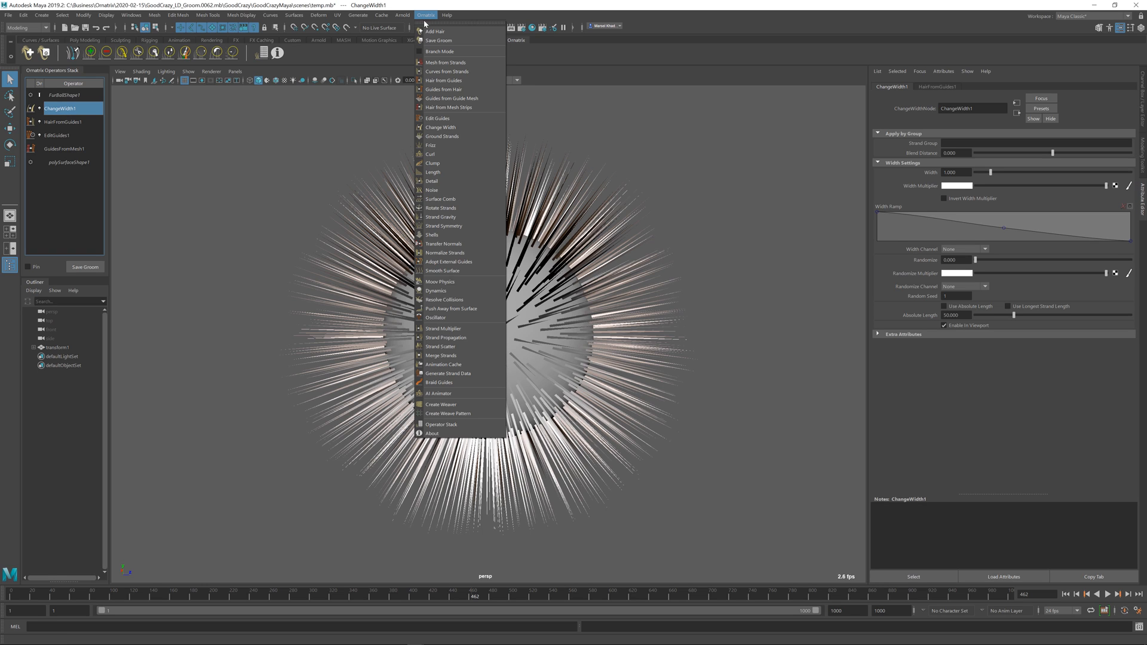
mouse_move(447, 317)
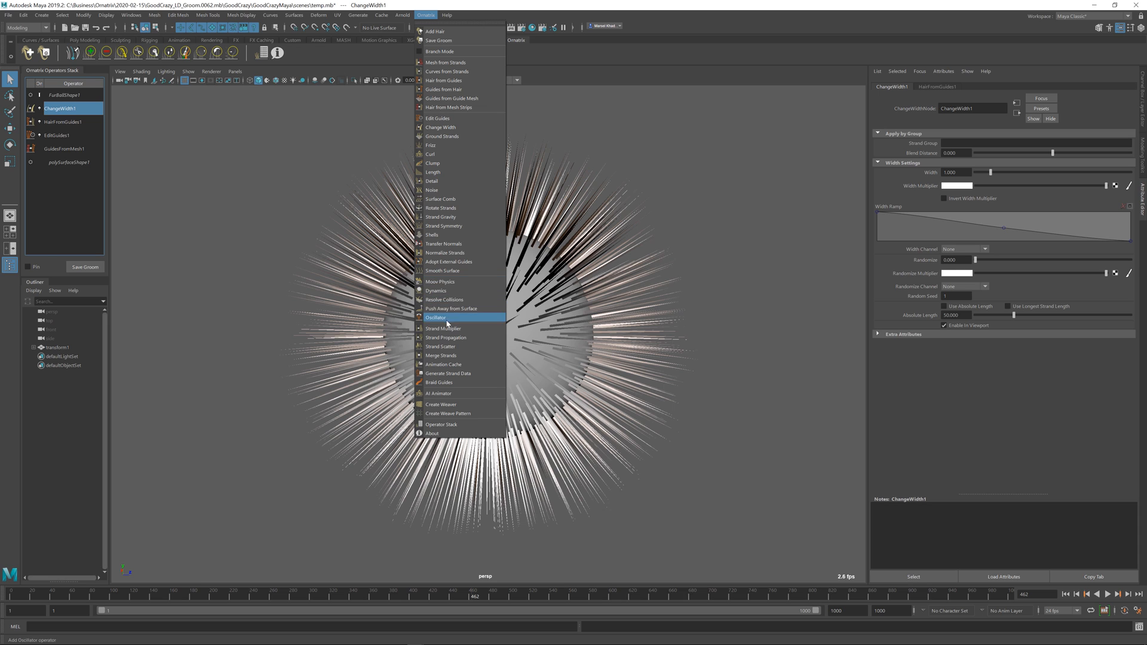
left_click(432, 190)
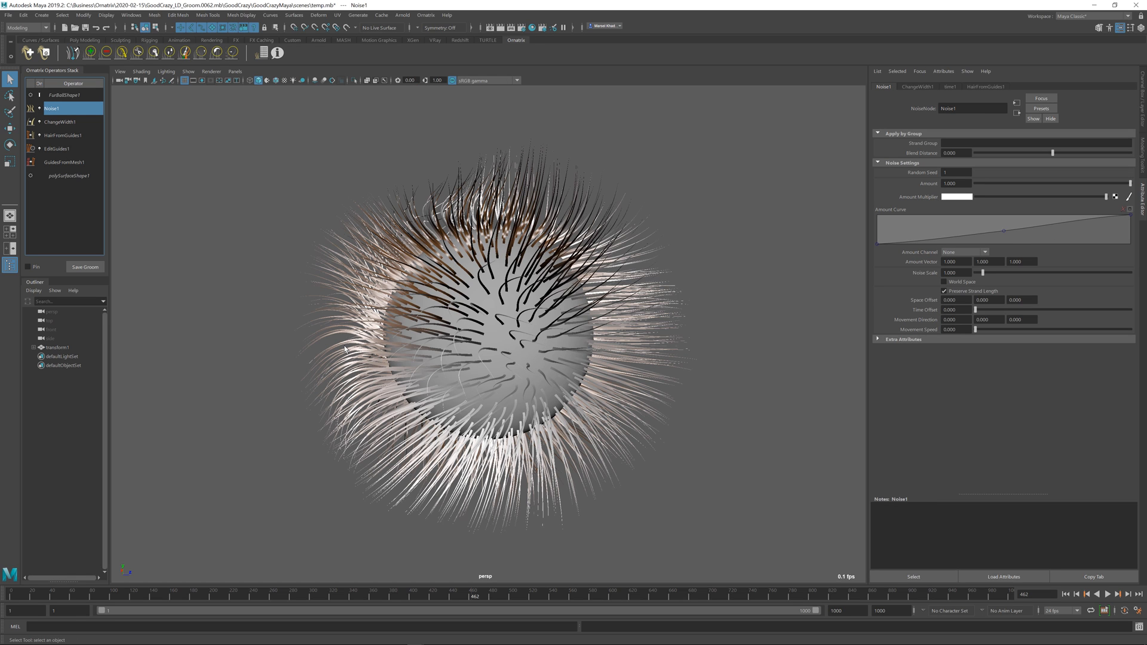
mouse_move(771, 369)
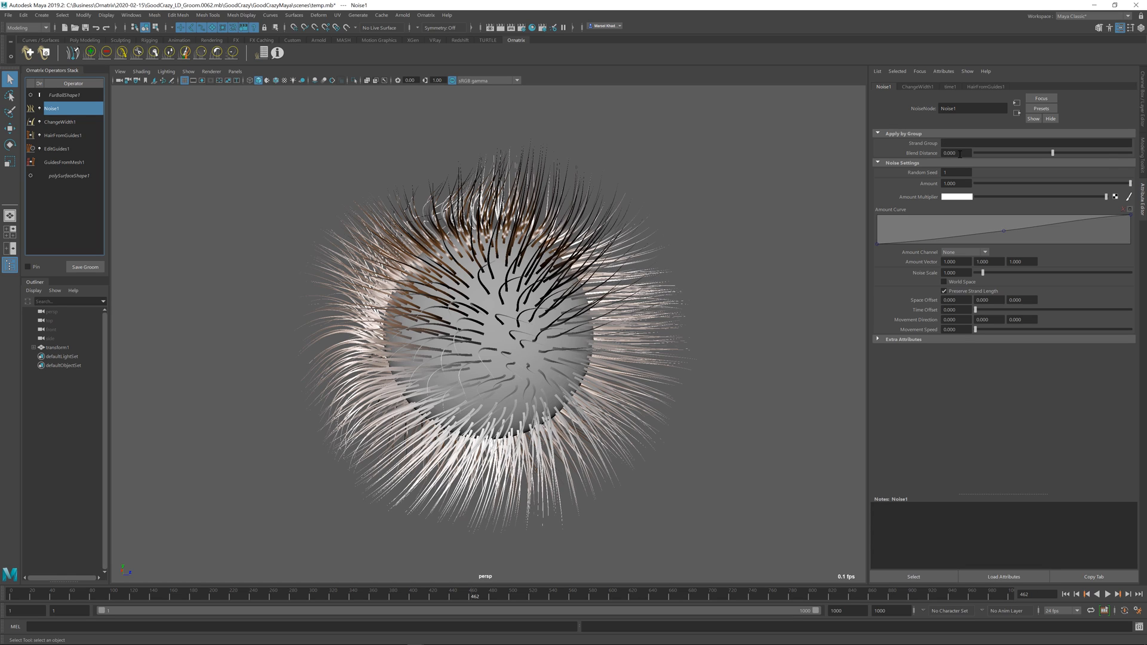
mouse_move(953, 153)
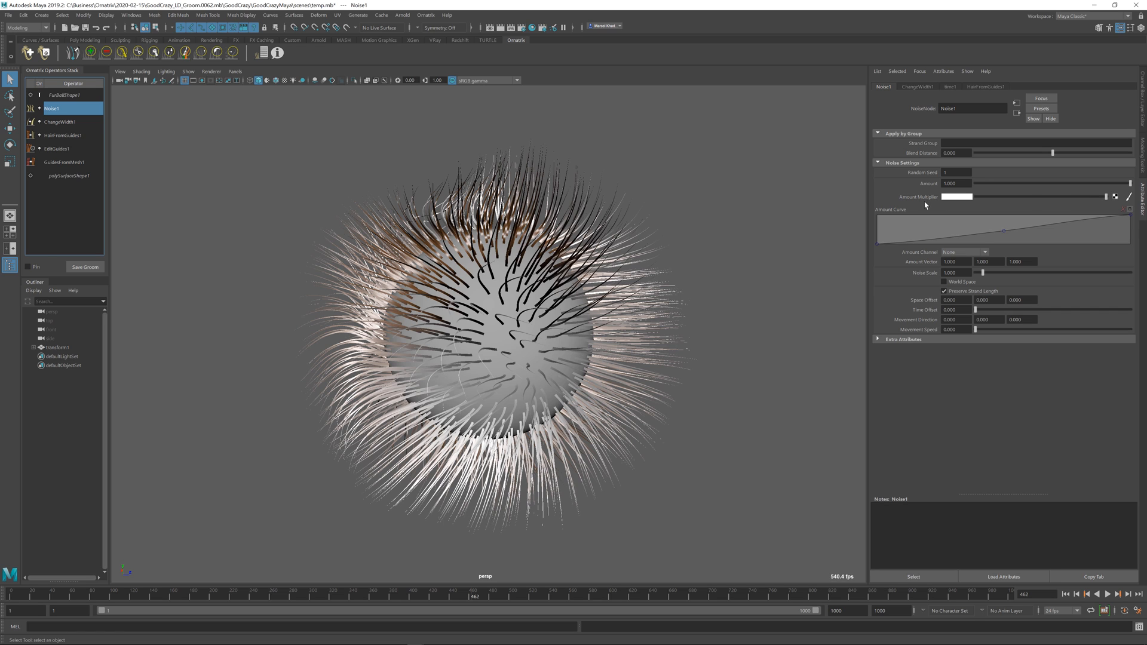
mouse_move(1004, 234)
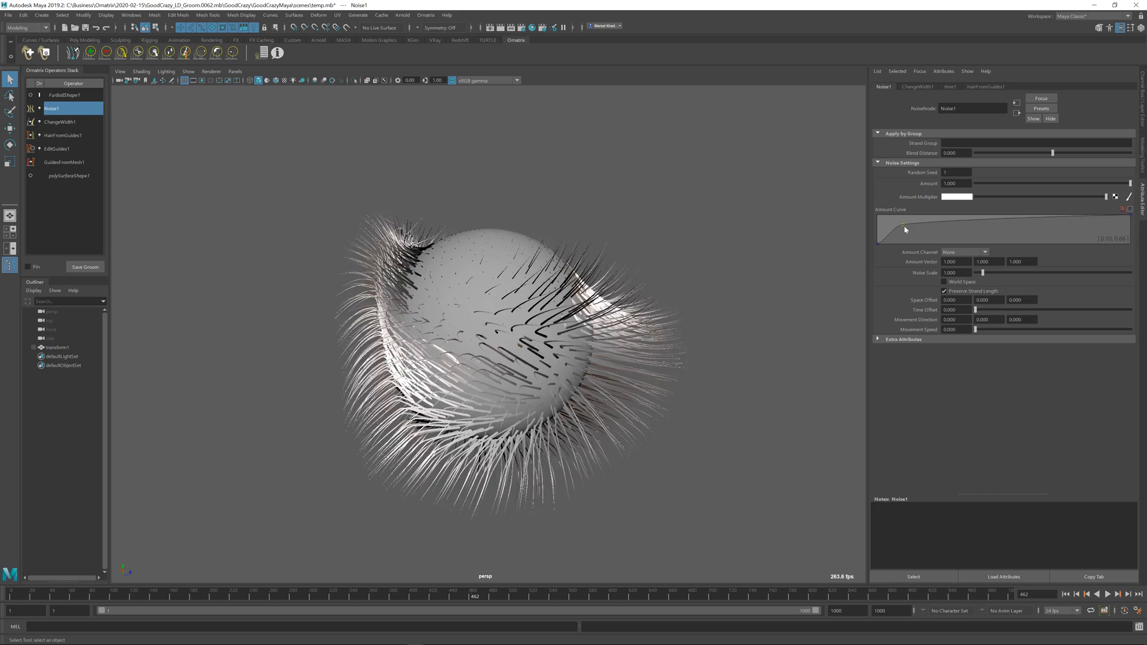
left_click_drag(905, 229, 1016, 229)
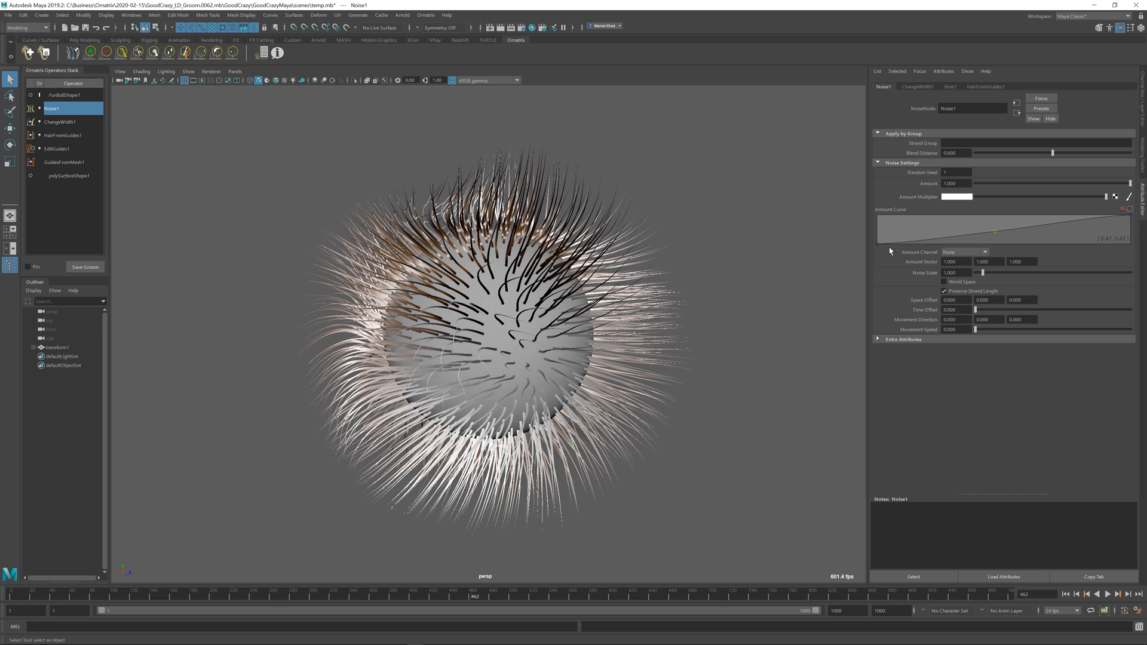
mouse_move(878, 247)
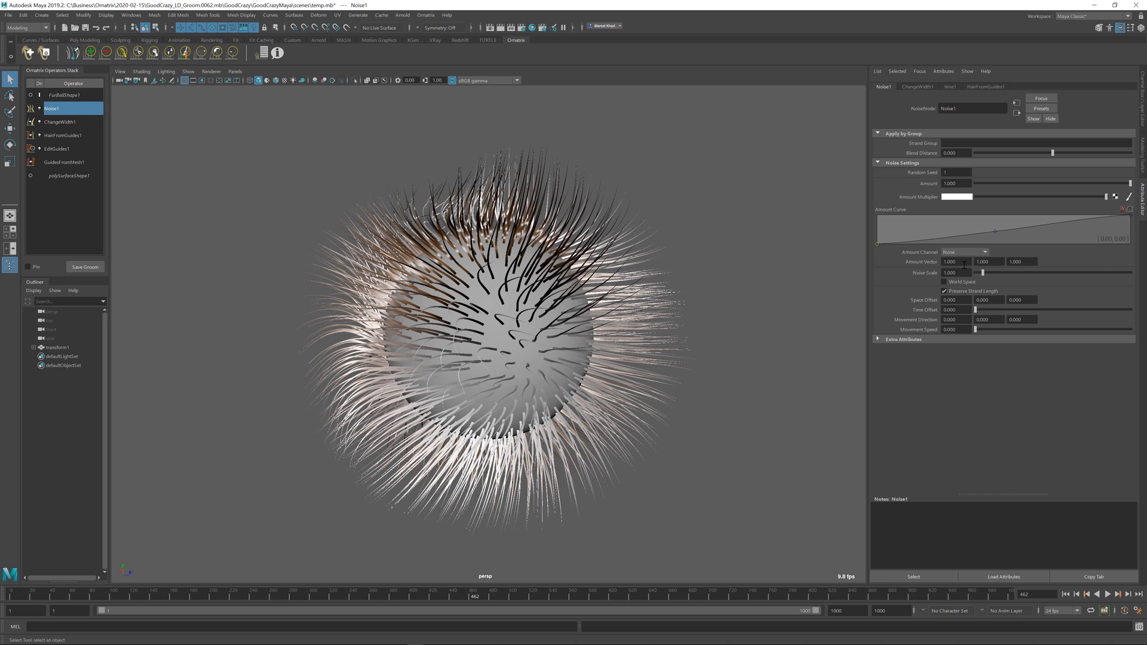
left_click(955, 261)
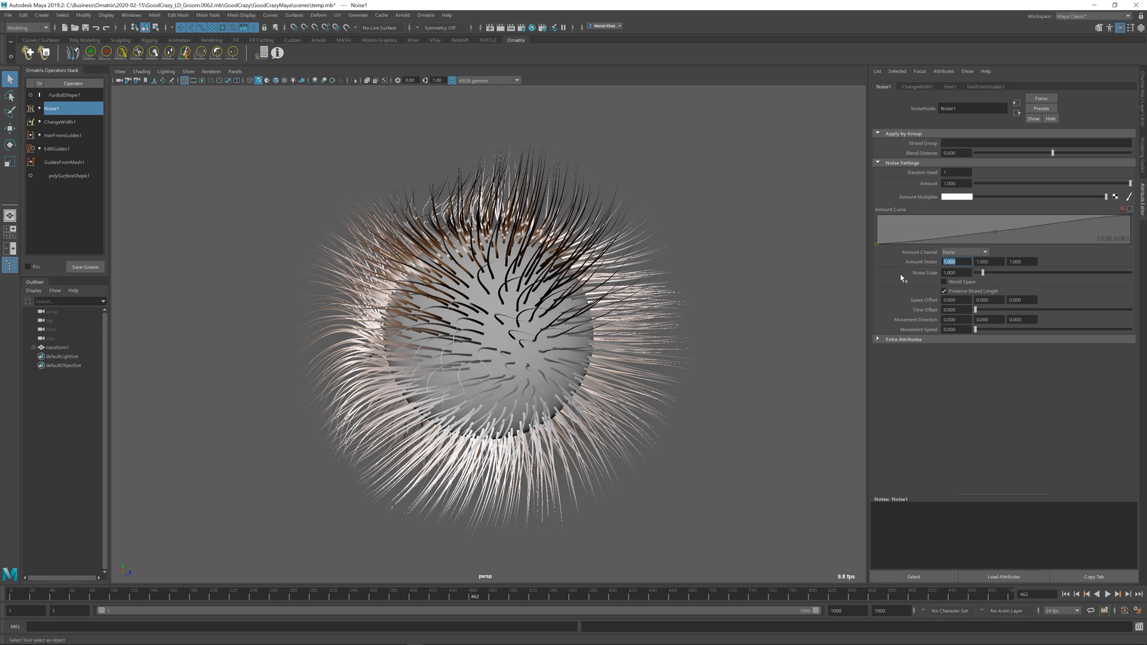
type("0")
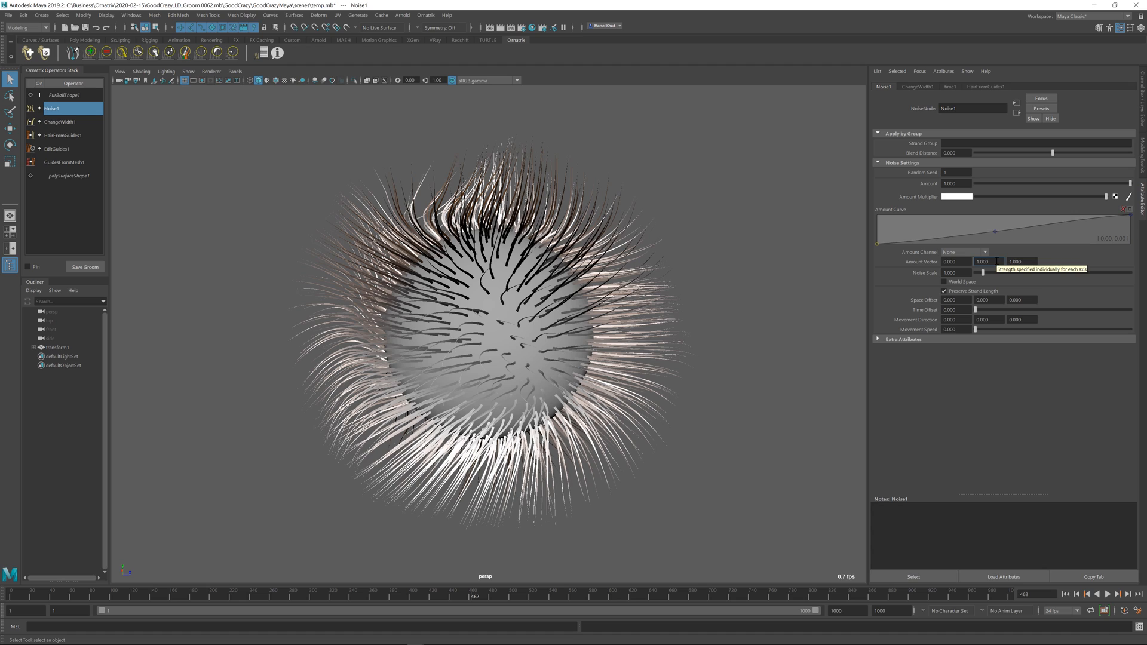
left_click(983, 262)
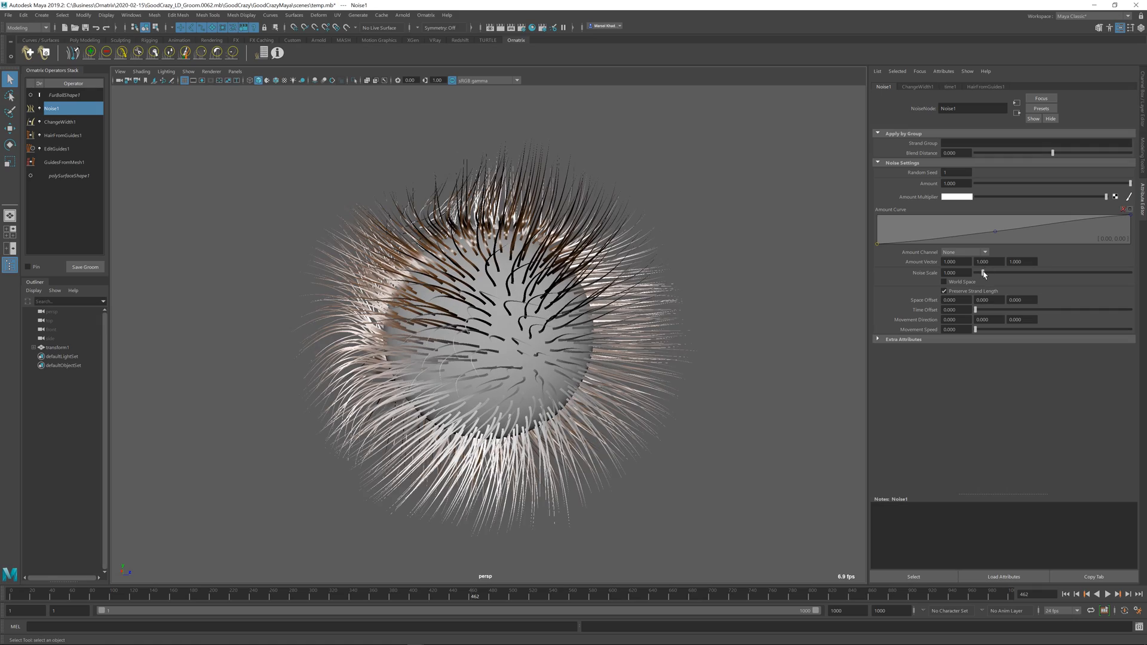
- Push Noise Scale high for tight curls, then settle it near 1.2 for broad waves
left_click_drag(984, 273, 1011, 273)
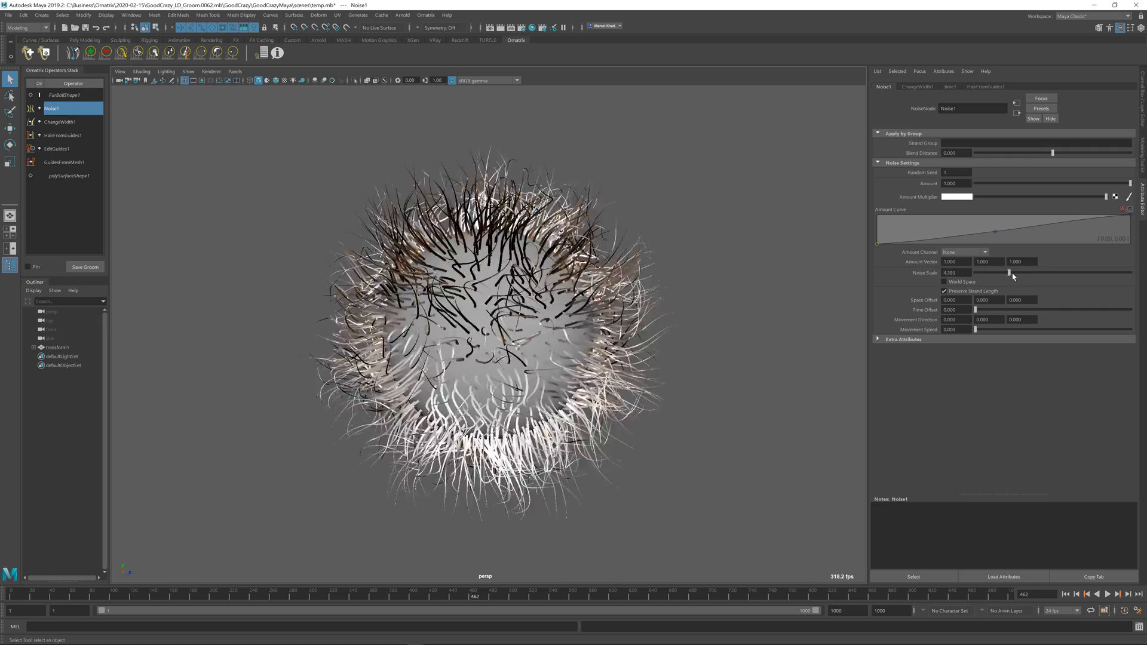
left_click_drag(1008, 273, 1024, 273)
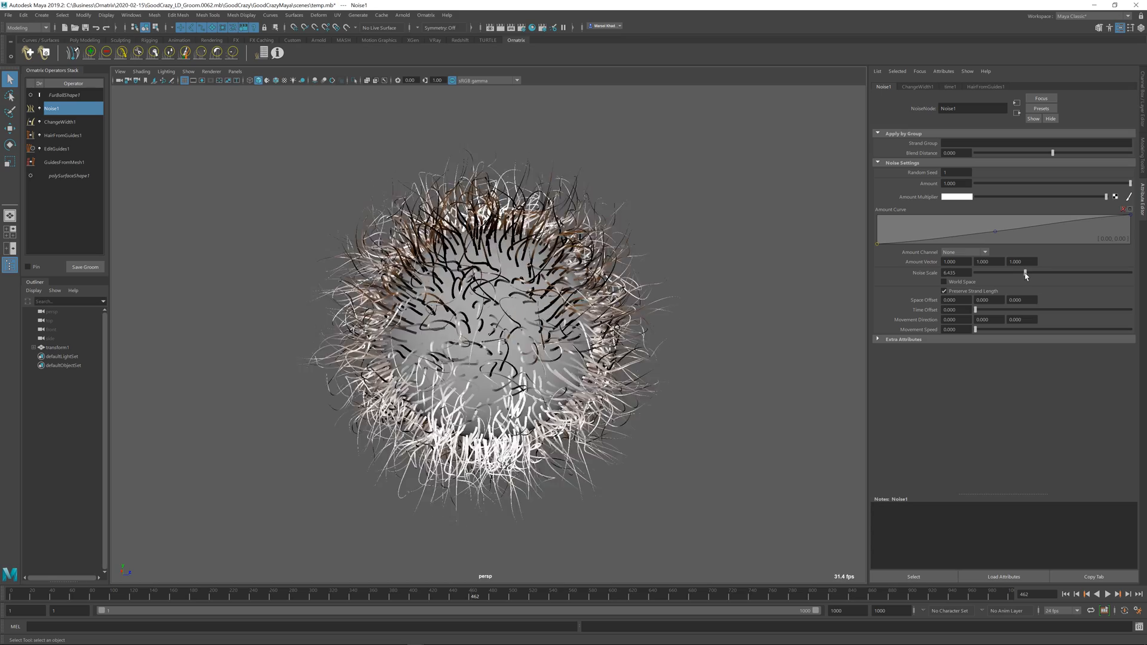
left_click_drag(1024, 273, 1020, 273)
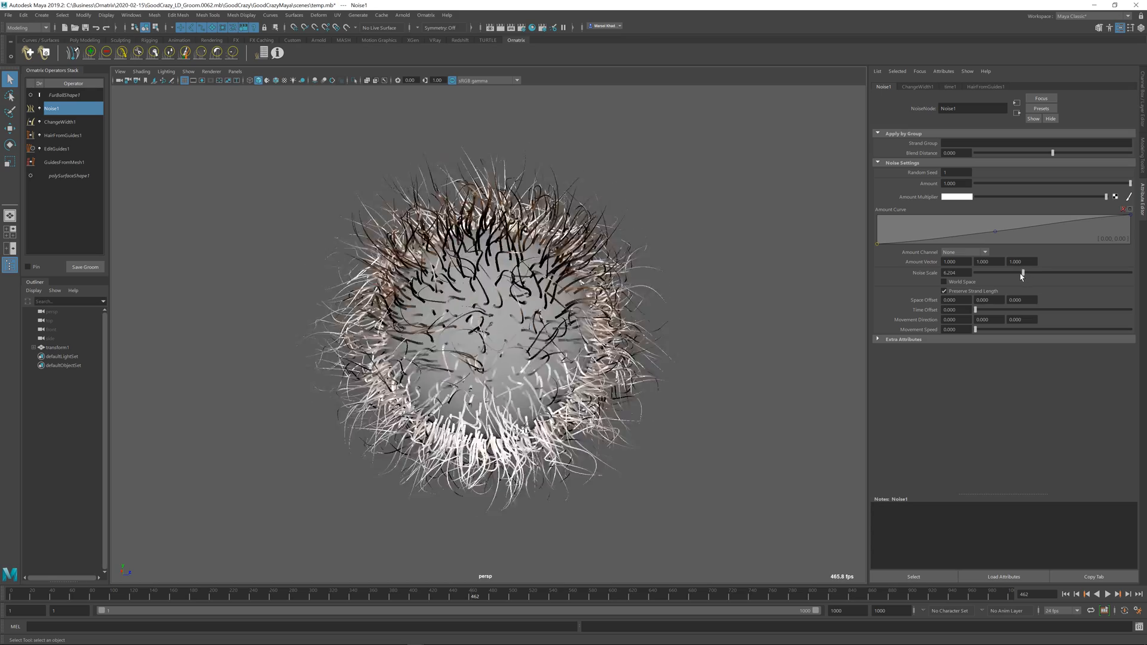
left_click_drag(1023, 272, 985, 273)
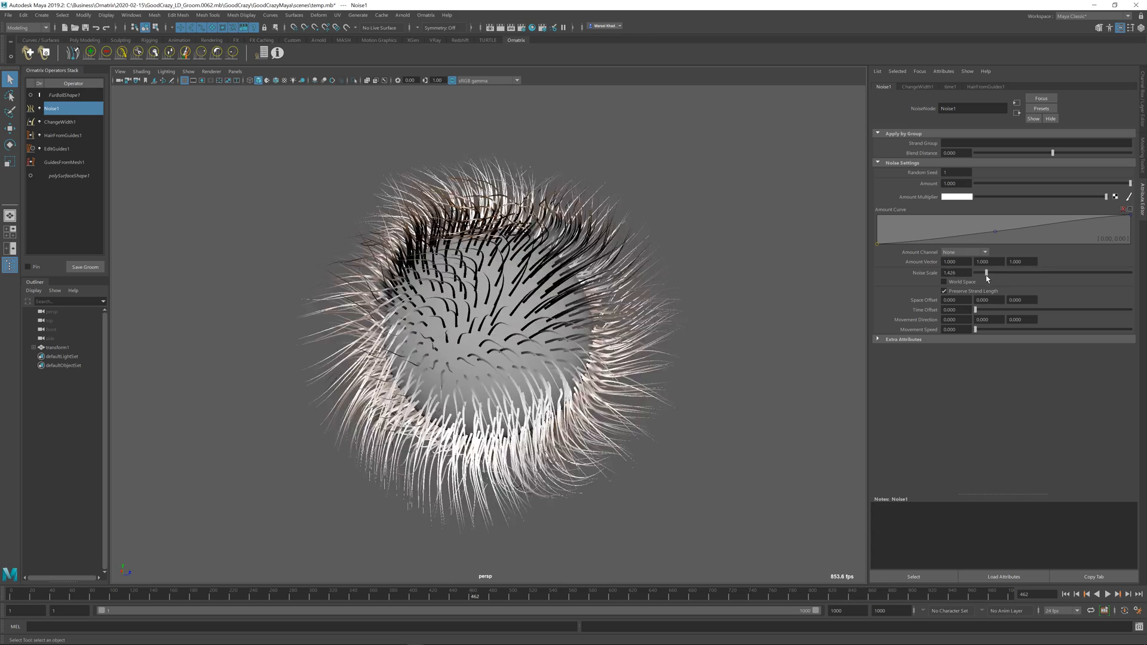
left_click_drag(991, 272, 984, 272)
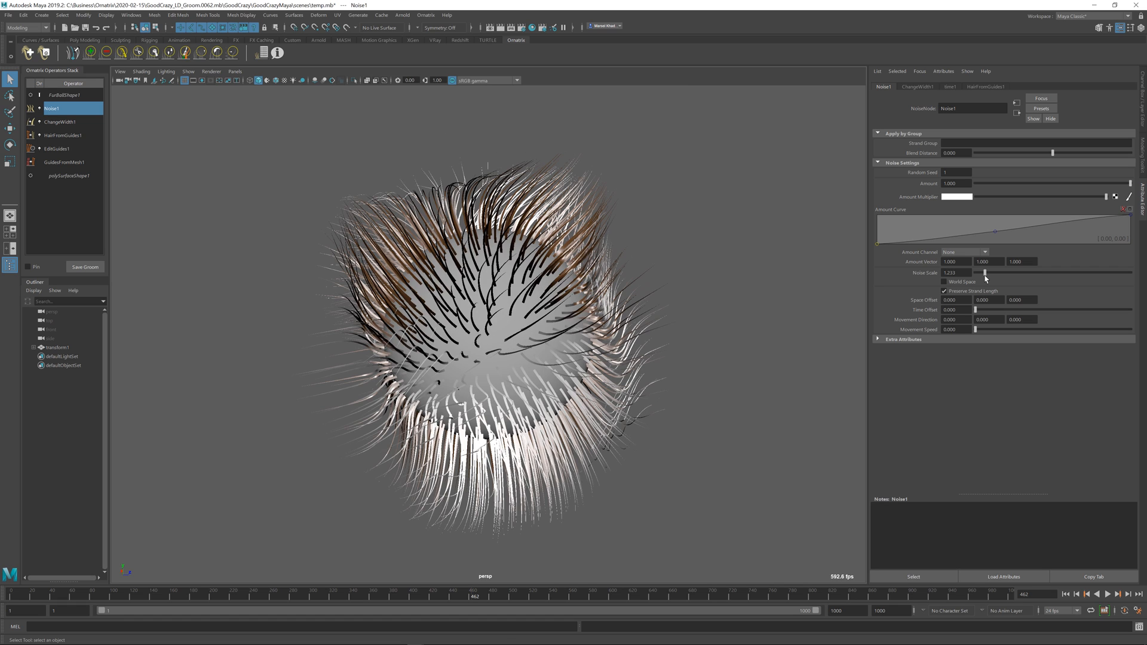
mouse_move(965, 295)
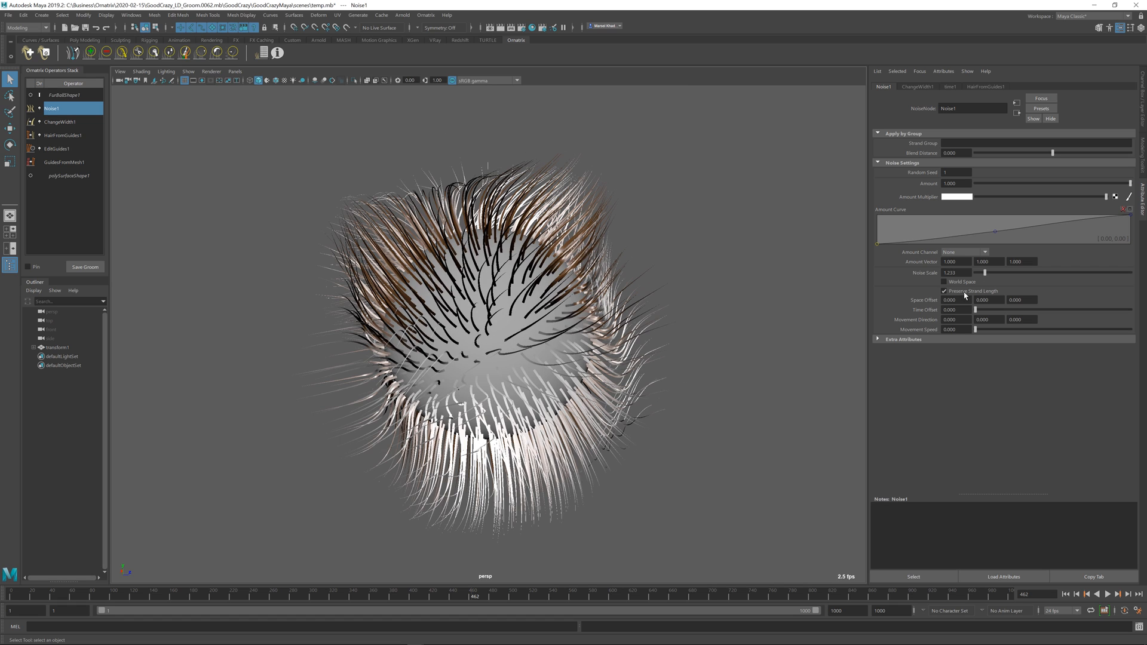
left_click_drag(978, 273, 989, 273)
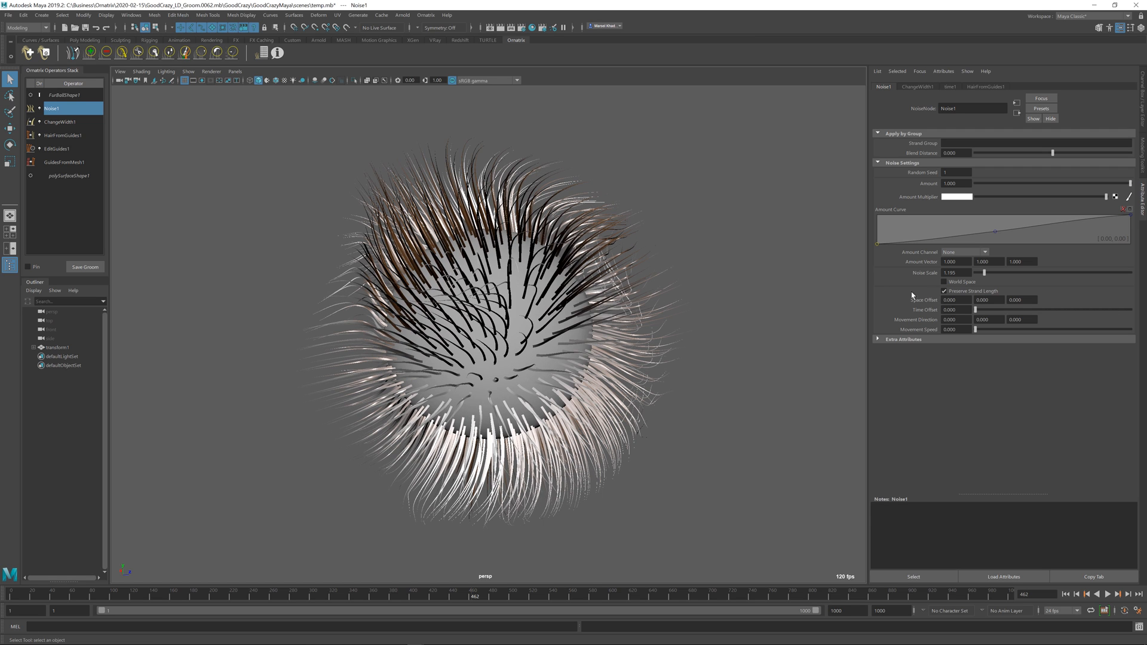
left_click(944, 291)
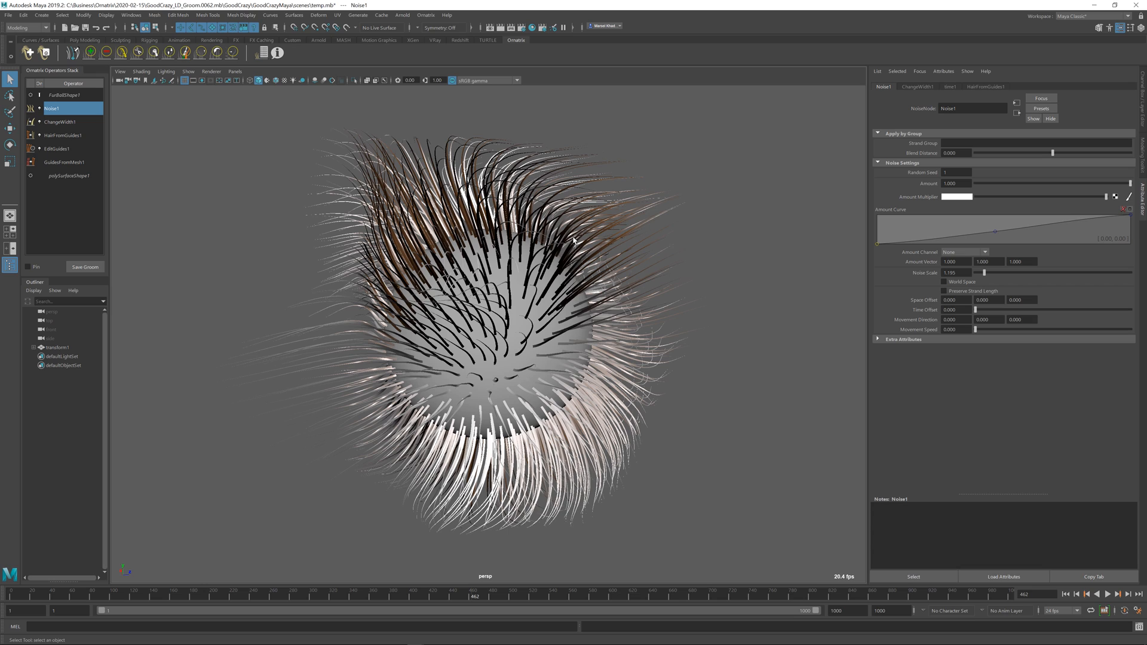
mouse_move(658, 218)
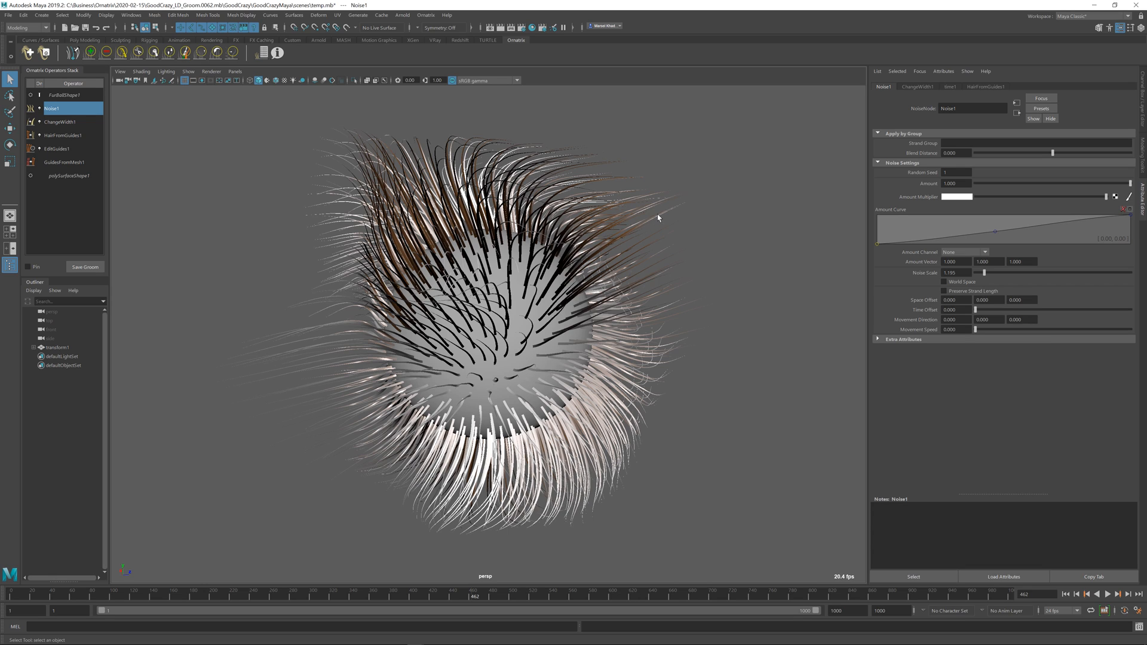
mouse_move(544, 223)
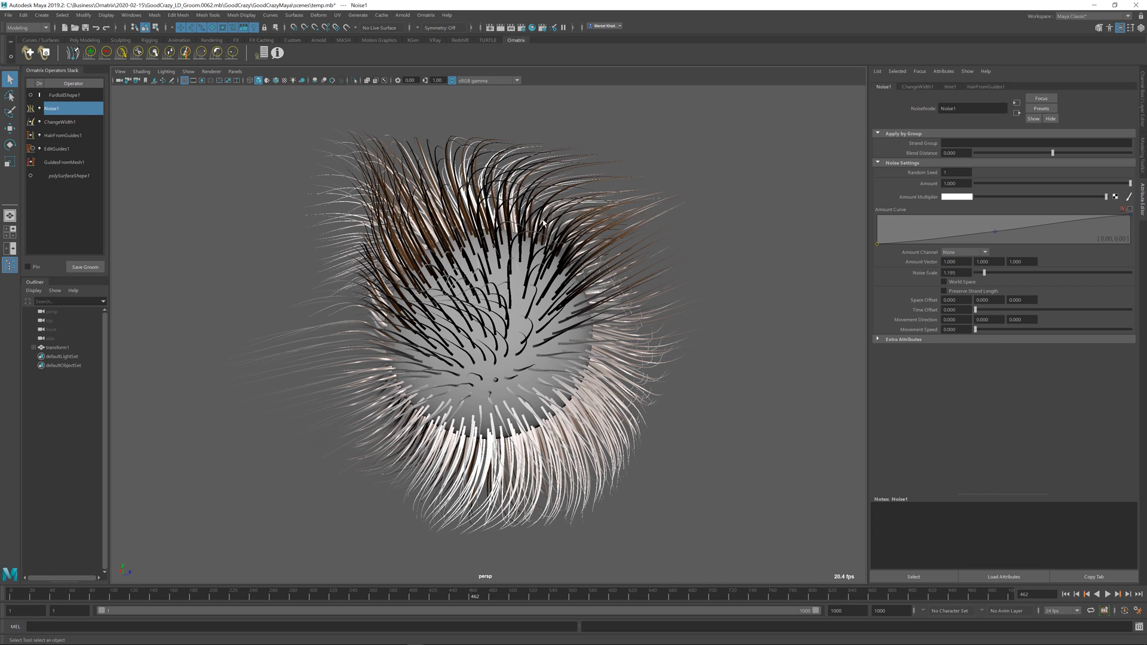
mouse_move(592, 143)
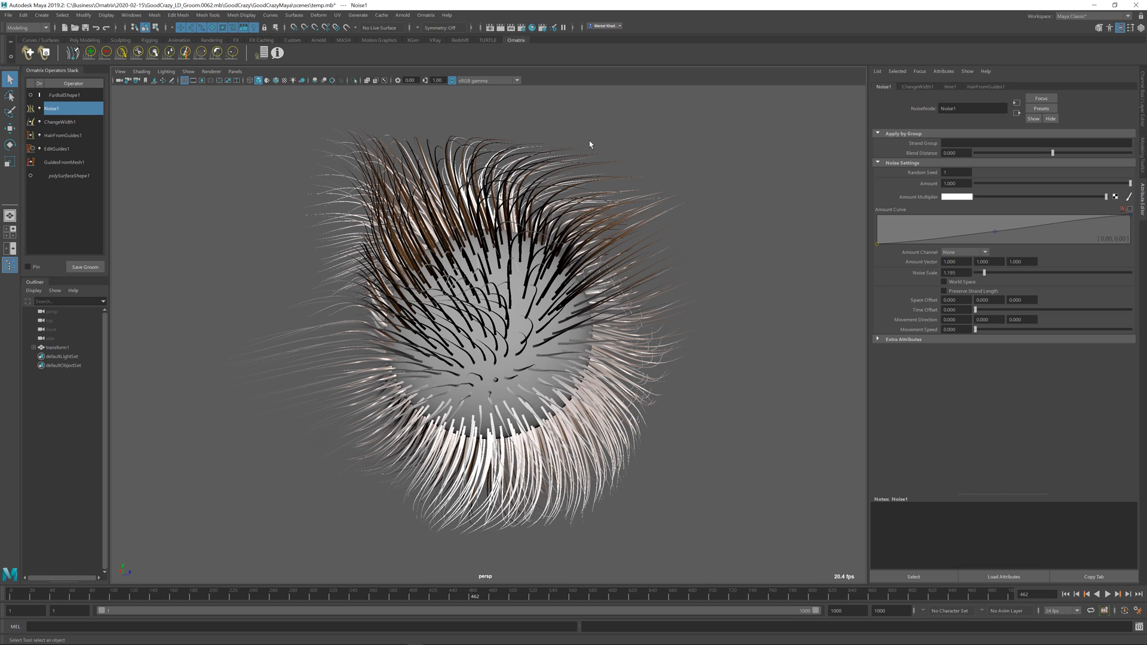
mouse_move(665, 228)
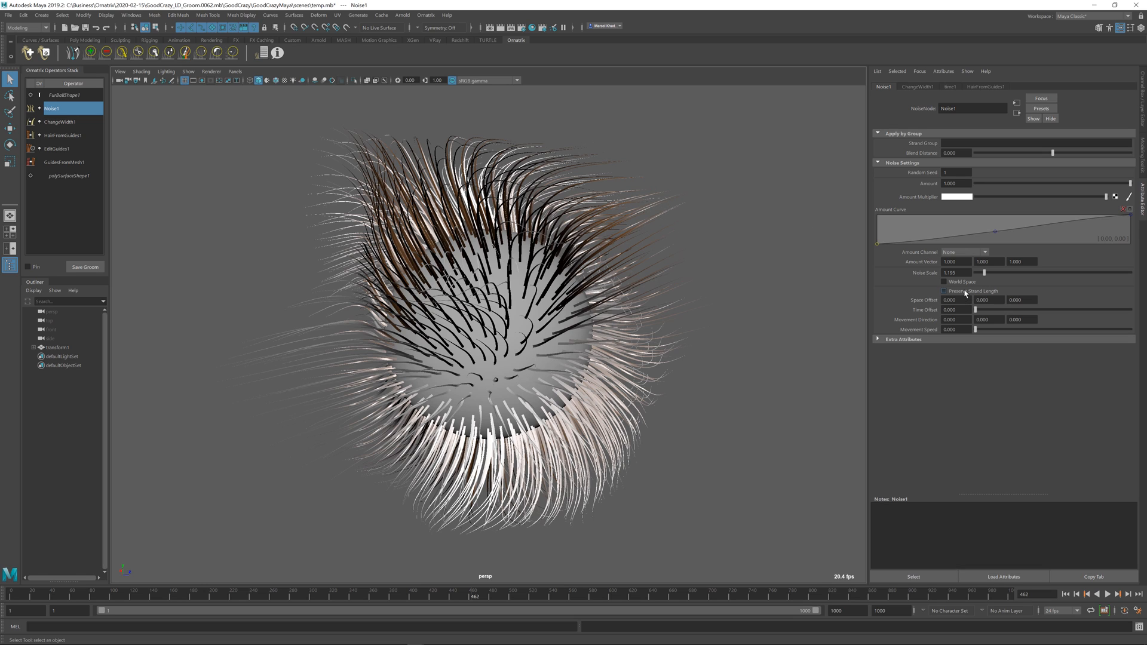
left_click(944, 291)
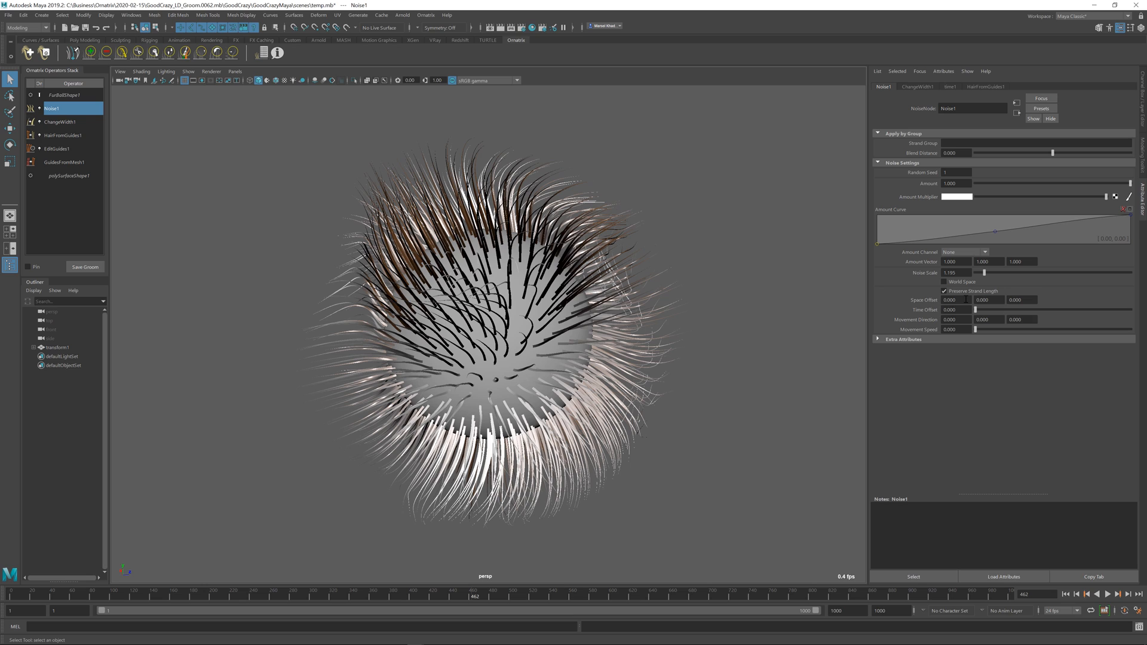
left_click(956, 300)
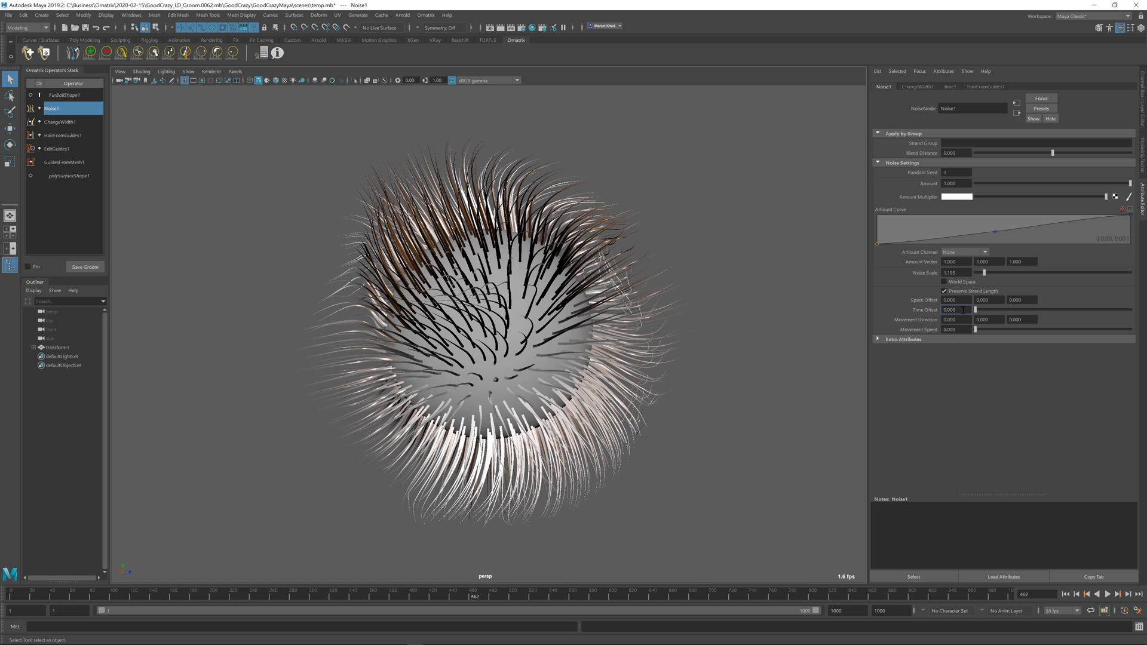
left_click_drag(975, 310, 984, 309)
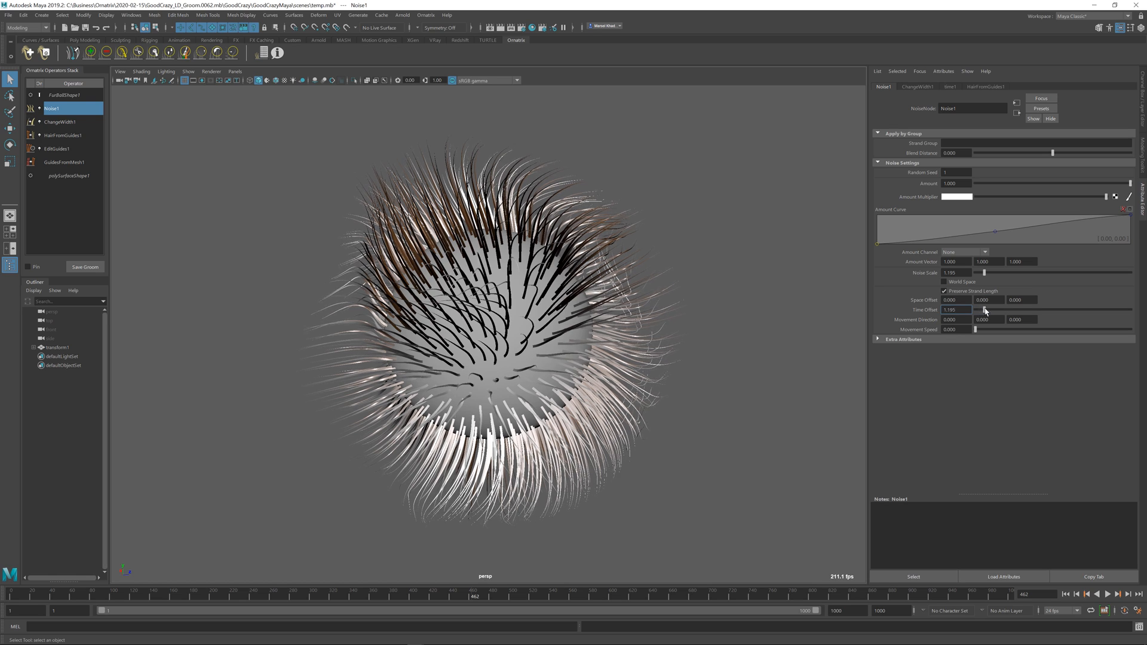
left_click_drag(984, 309, 1030, 309)
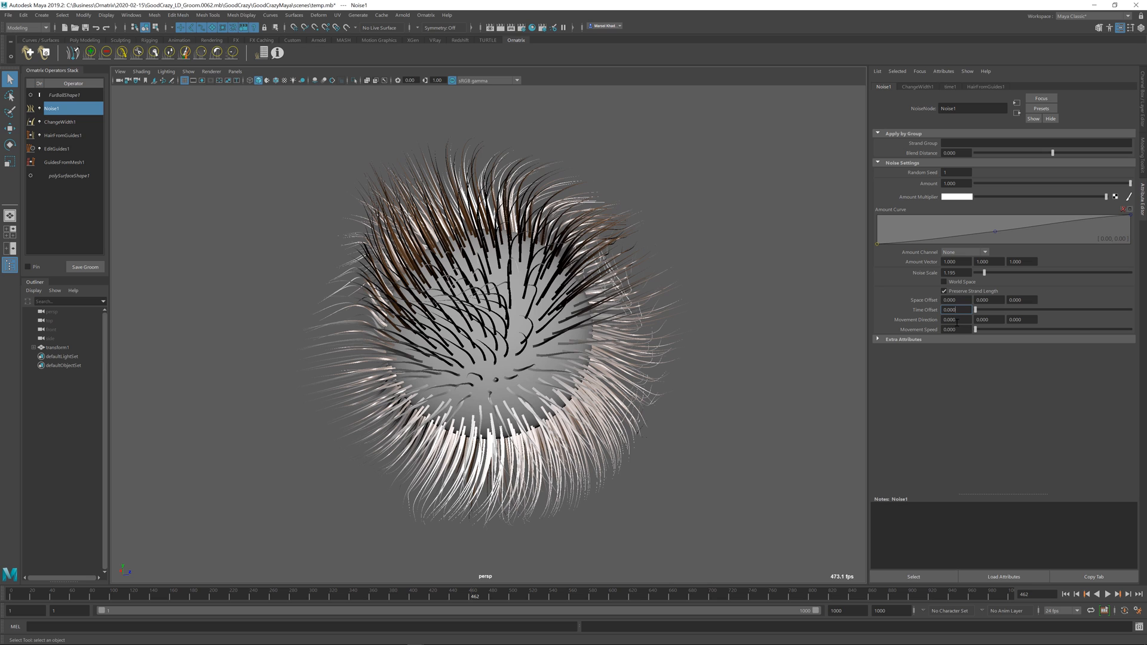
- Set Movement Direction X to 1, Movement Speed to about 13, and play the animation
left_click(955, 319)
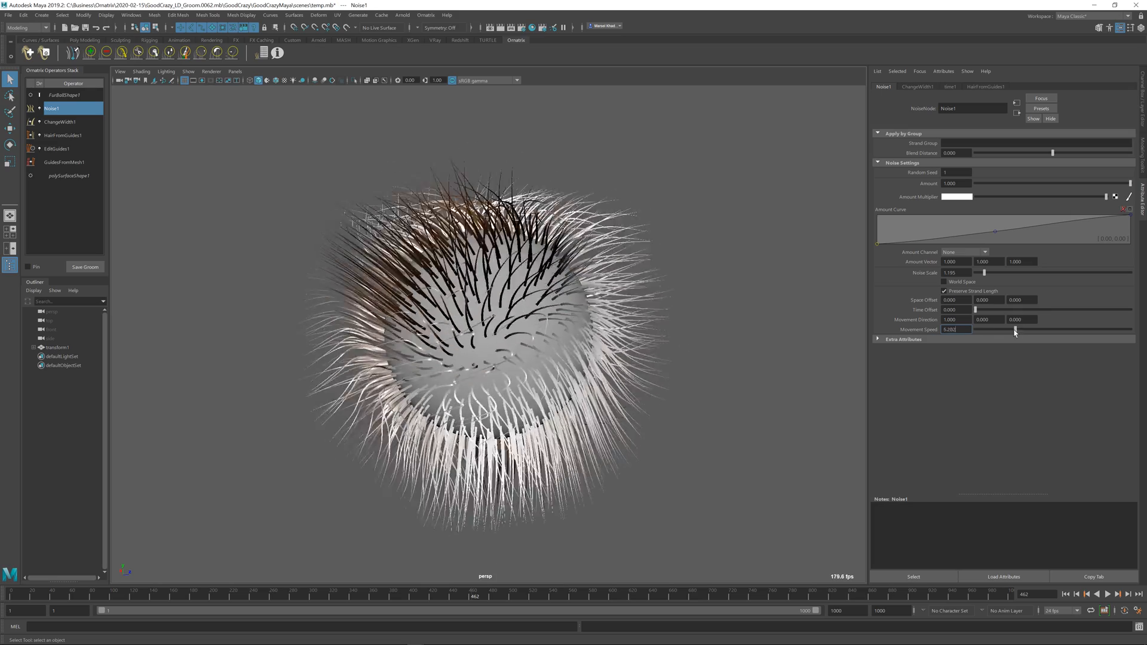
left_click(1111, 605)
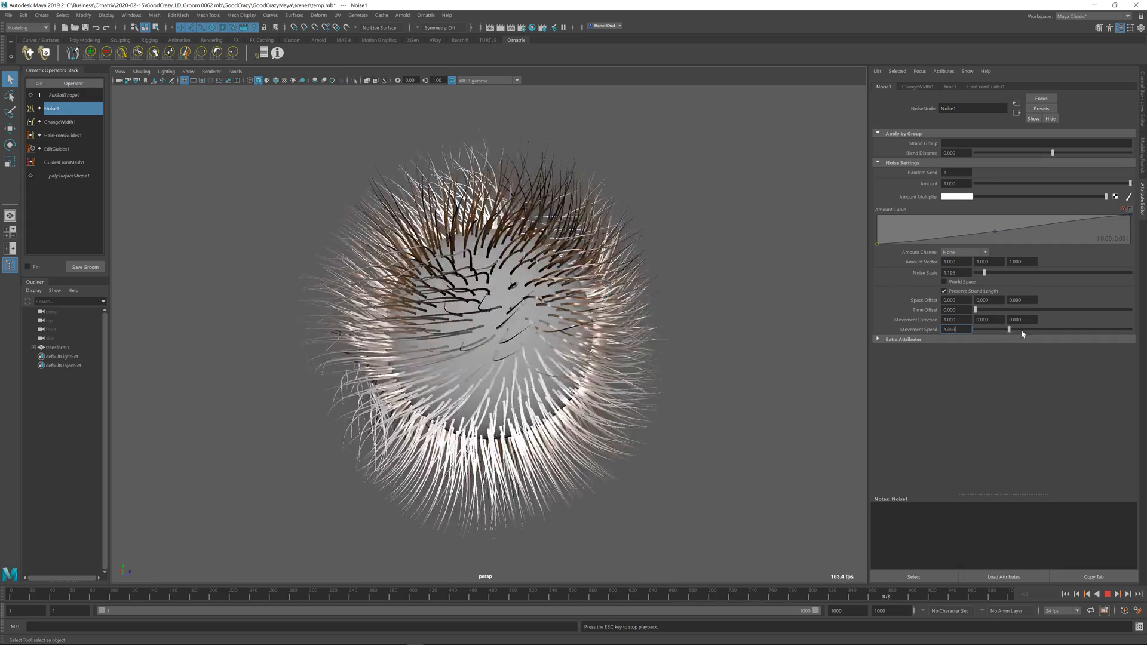
left_click_drag(1010, 329, 1077, 330)
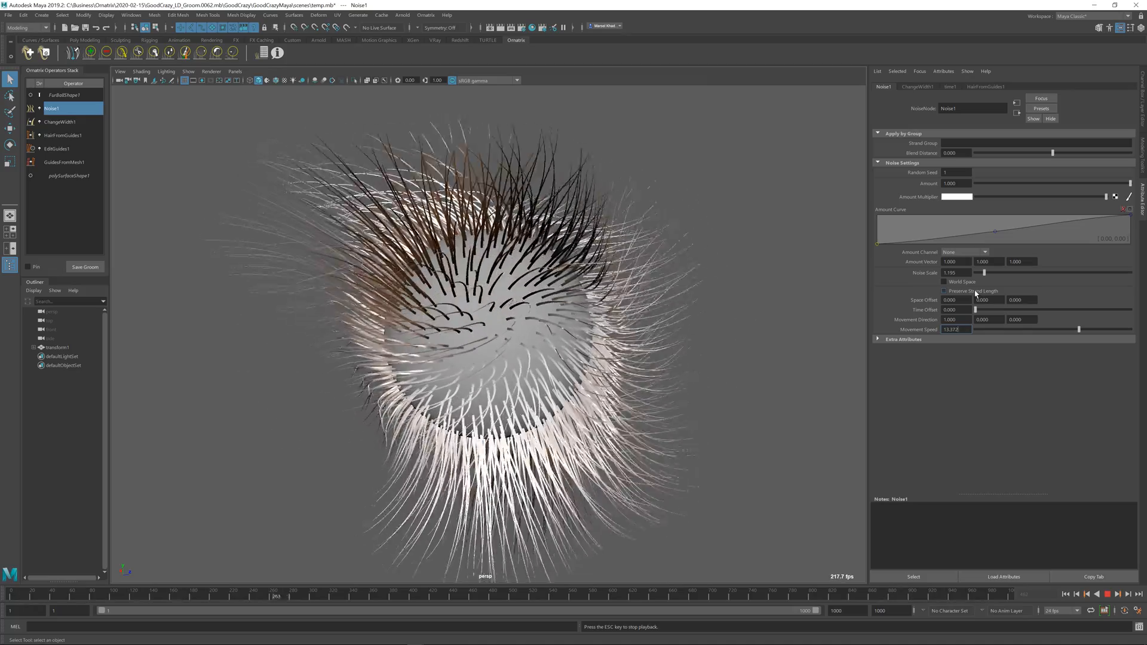
left_click(944, 291)
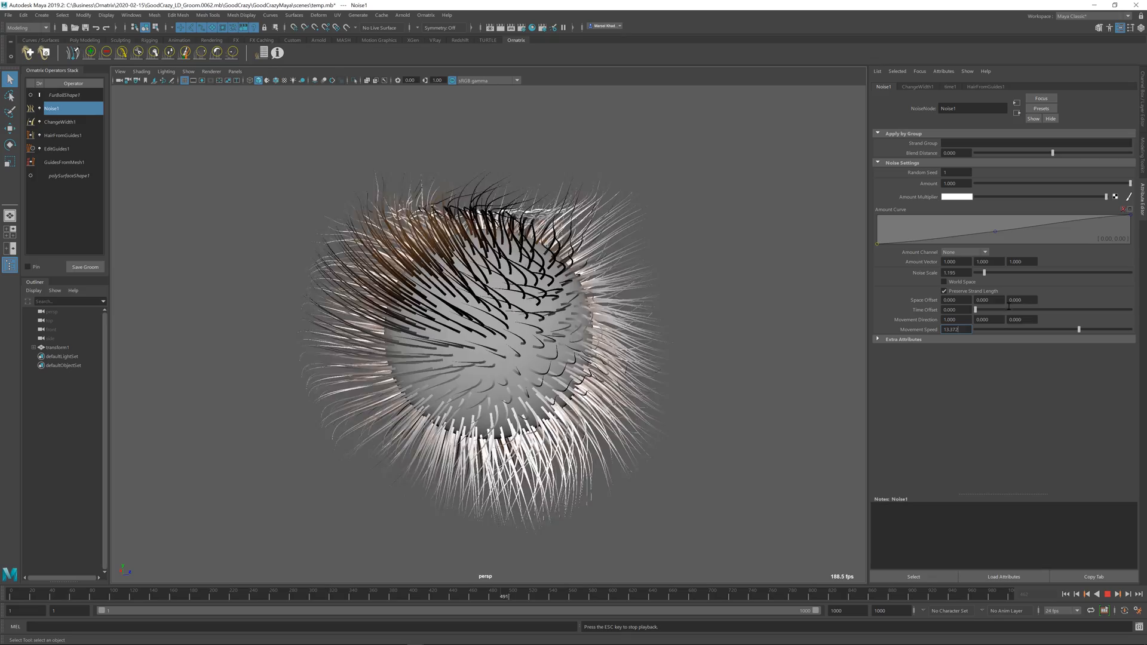